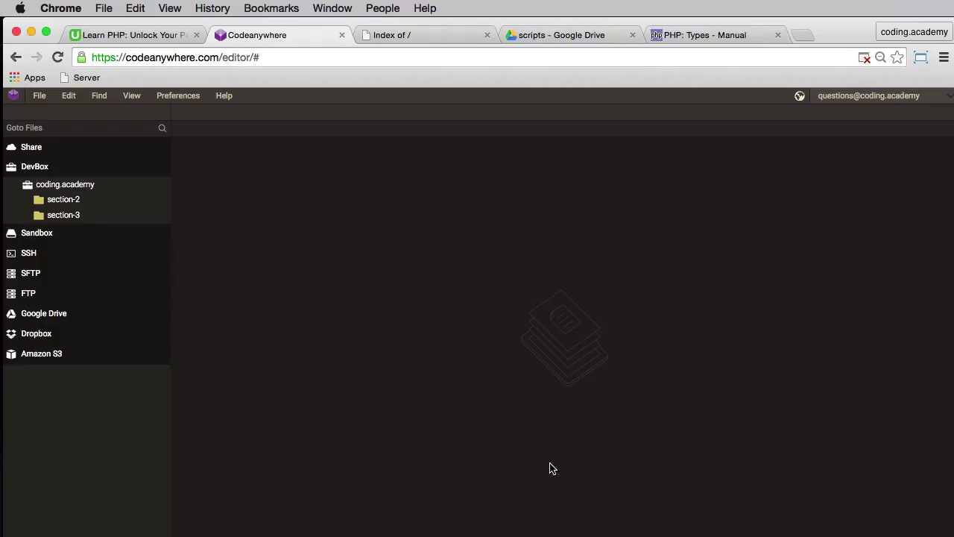
{"action": "mouse_move", "coordinate": [42, 232]}
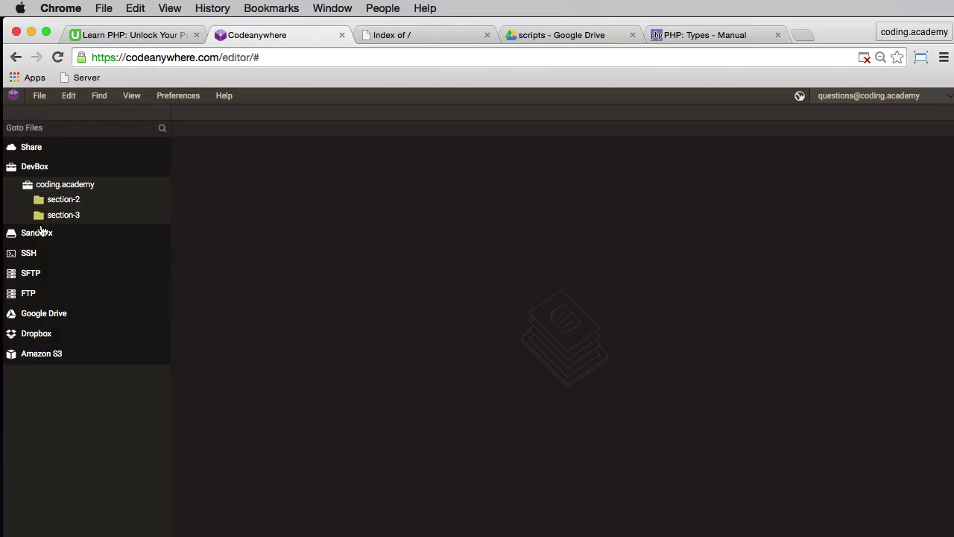
- Create addition.php in the section-3 folder and open it in the editor
{"action": "left_click", "coordinate": [62, 215]}
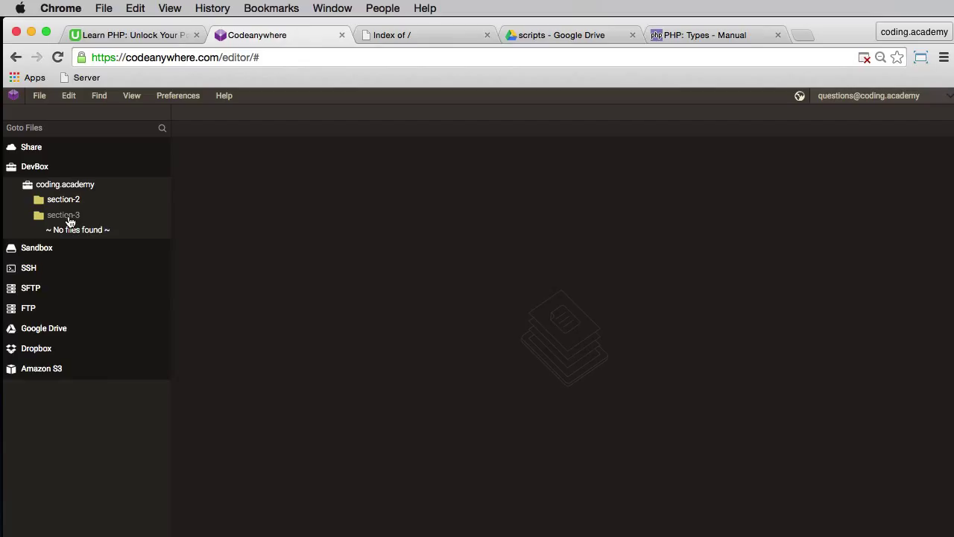
{"action": "right_click", "coordinate": [62, 215]}
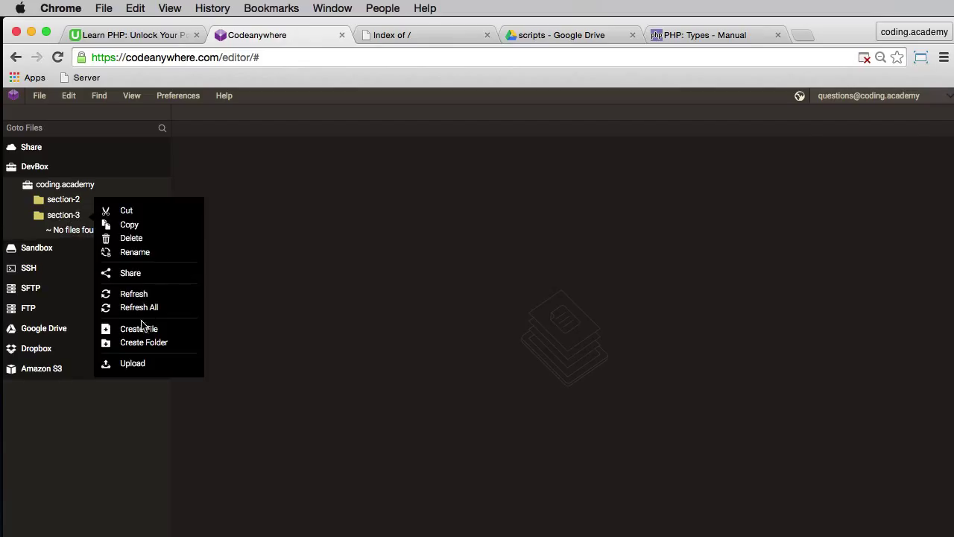
{"action": "left_click", "coordinate": [139, 327]}
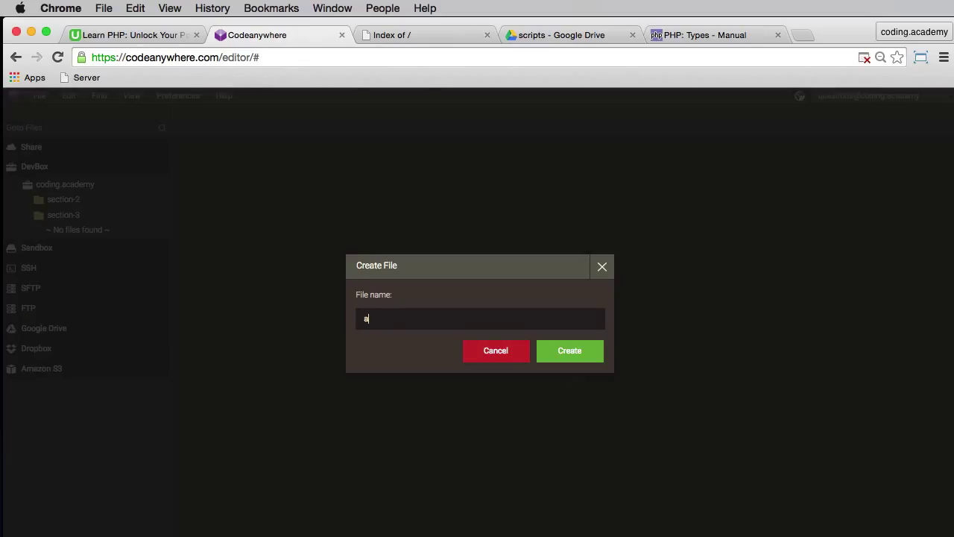
{"action": "type", "text": "ddition.php"}
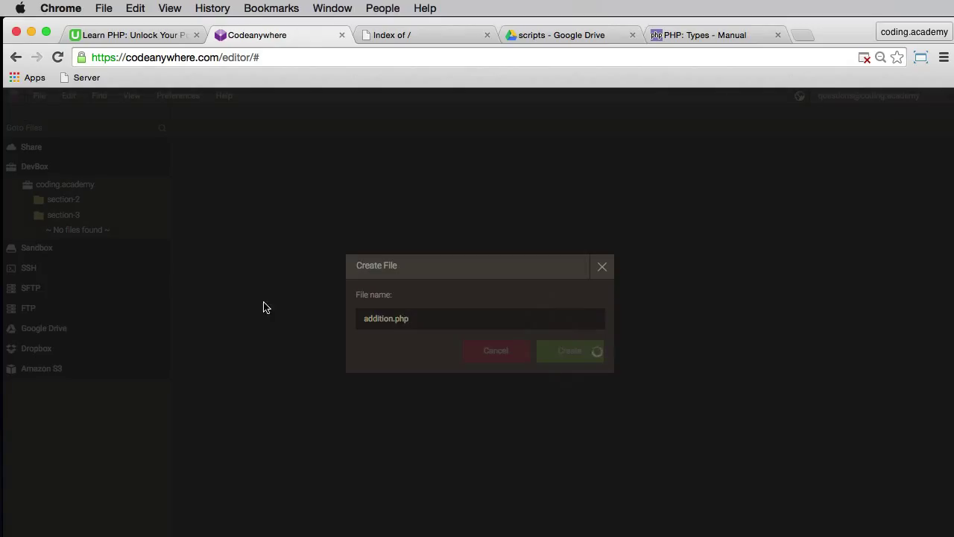
{"action": "left_click", "coordinate": [569, 350]}
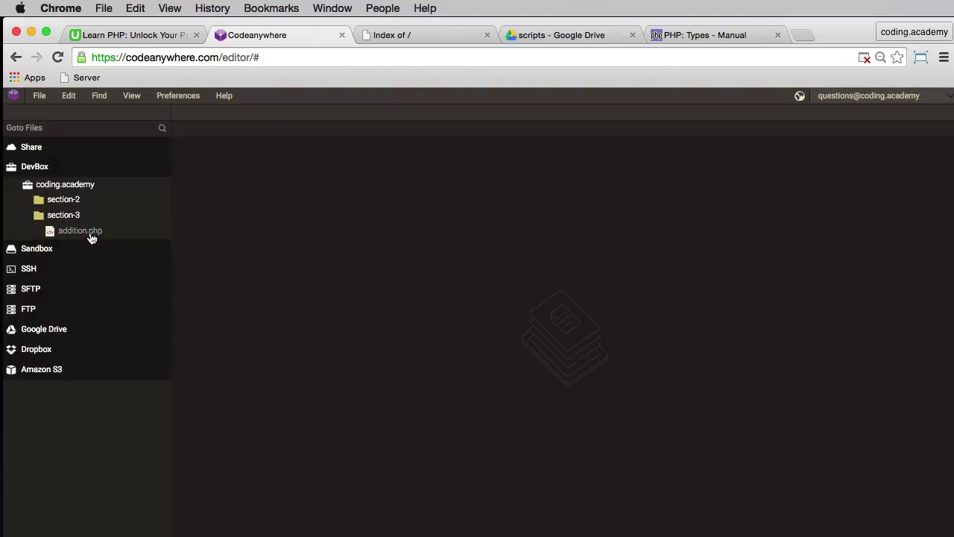
{"action": "double_click", "coordinate": [80, 229]}
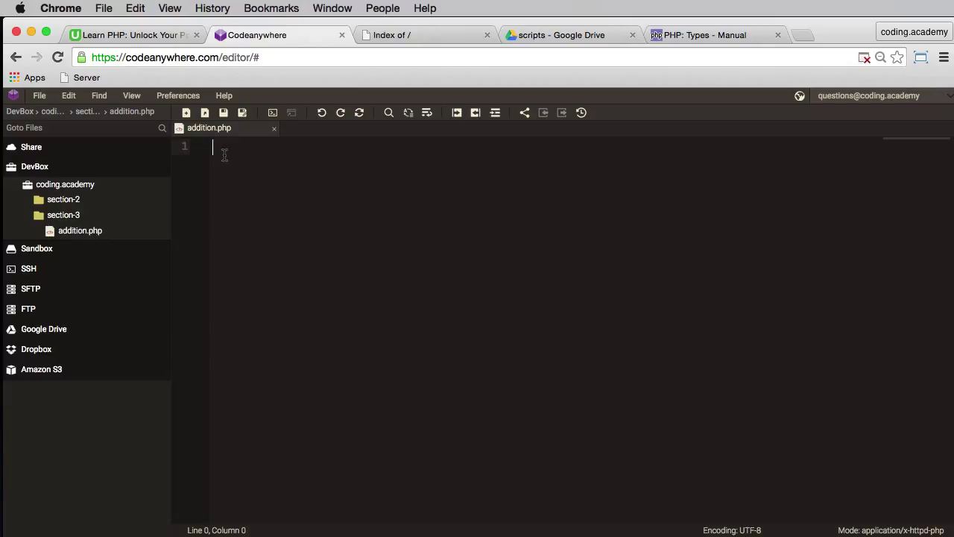
- Write the <?php tag followed by $a = 5; and $b = 10;
{"action": "type", "text": "<?php"}
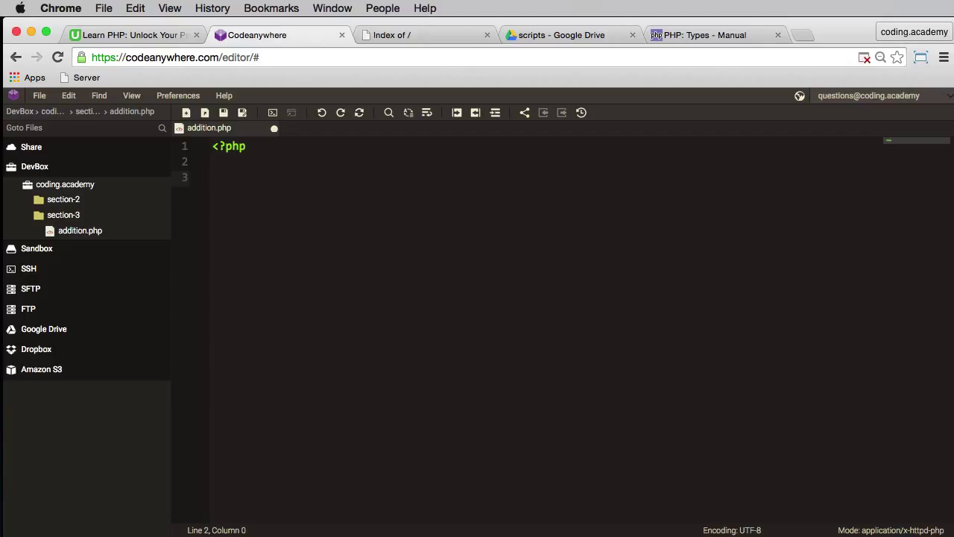
{"action": "type", "text": "$a ="}
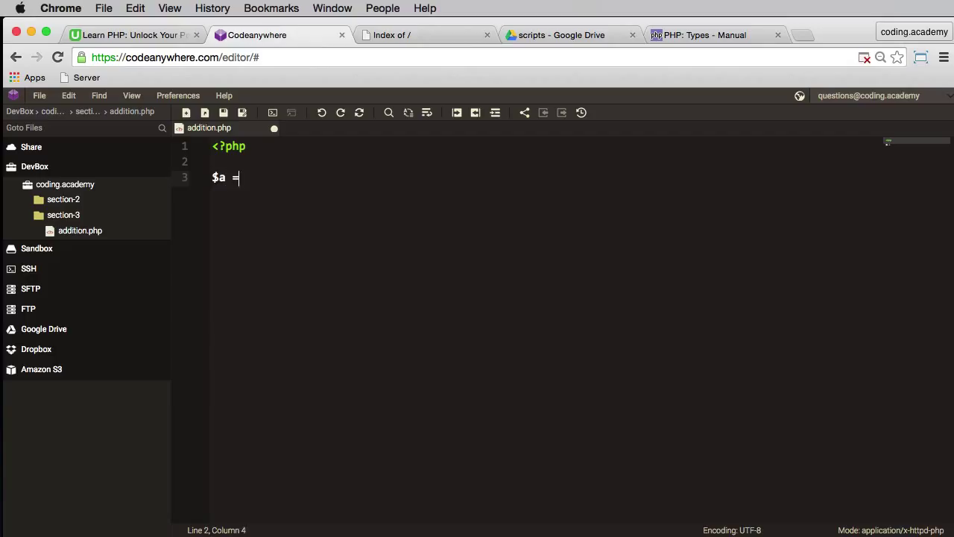
{"action": "type", "text": "5;"}
{"action": "type", "text": "$"}
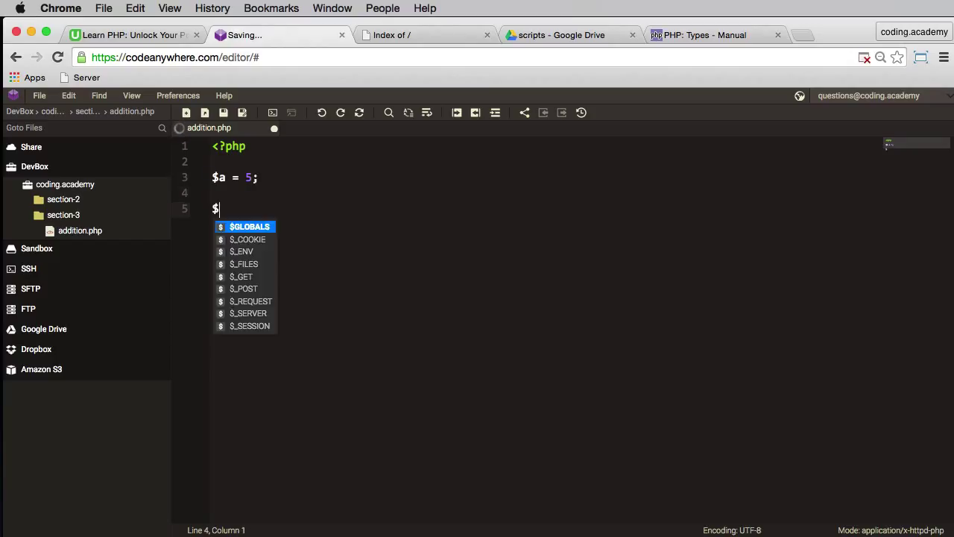
{"action": "type", "text": "b = 10;"}
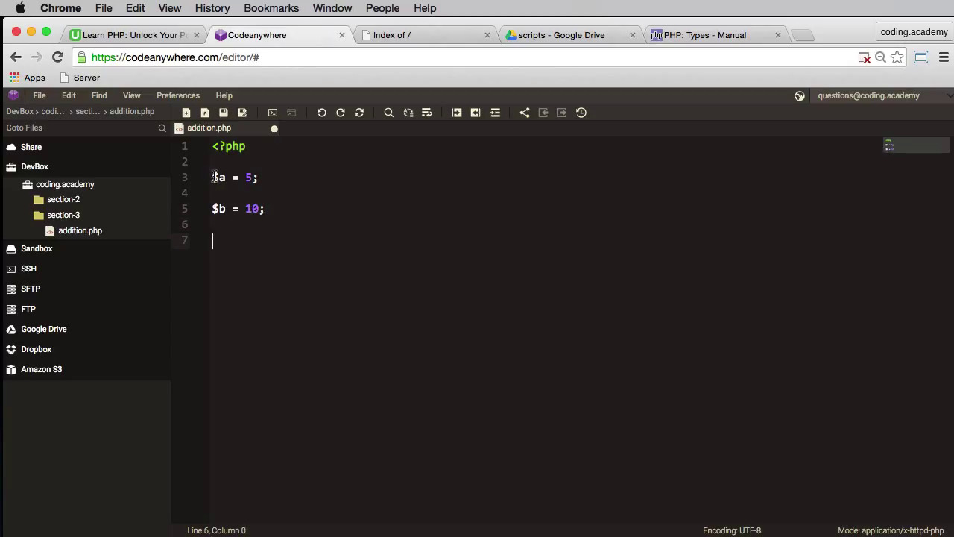
{"action": "mouse_move", "coordinate": [291, 295]}
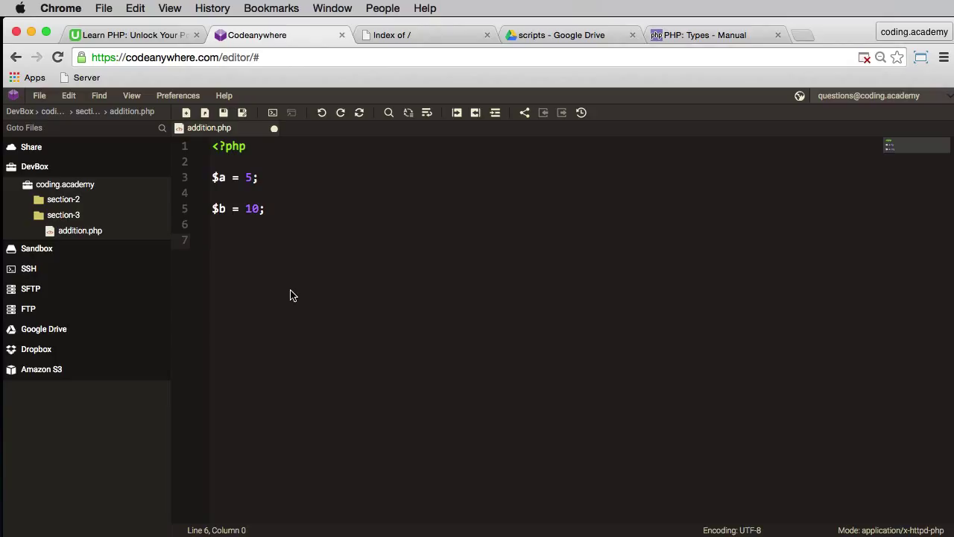
{"action": "mouse_move", "coordinate": [271, 262]}
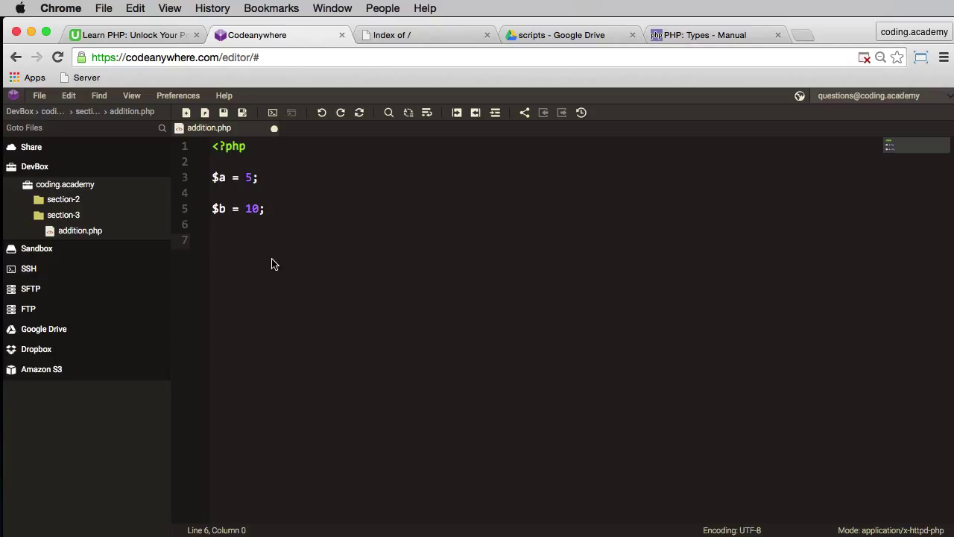
- Add $answer = $a + $b; and echo $answer; to the script
{"action": "type", "text": "$"}
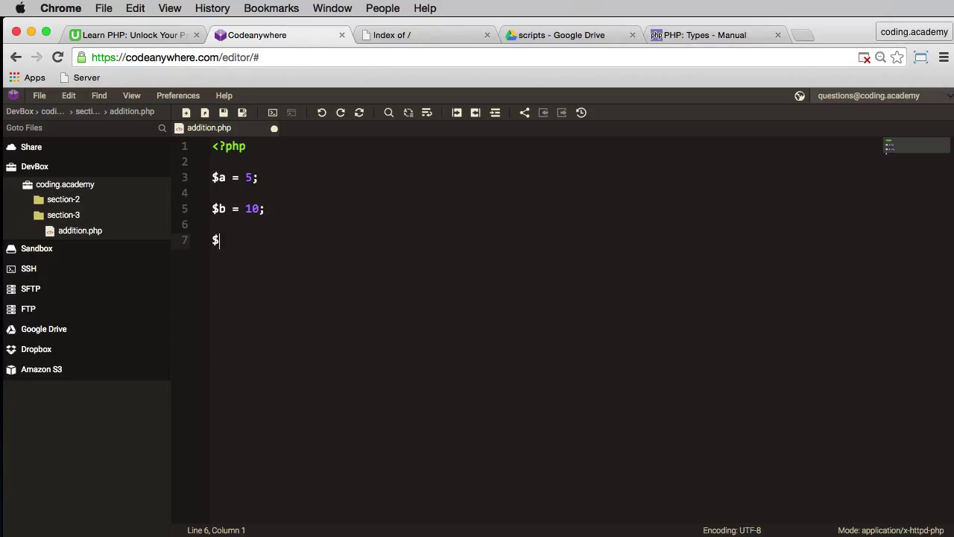
{"action": "type", "text": "answer"}
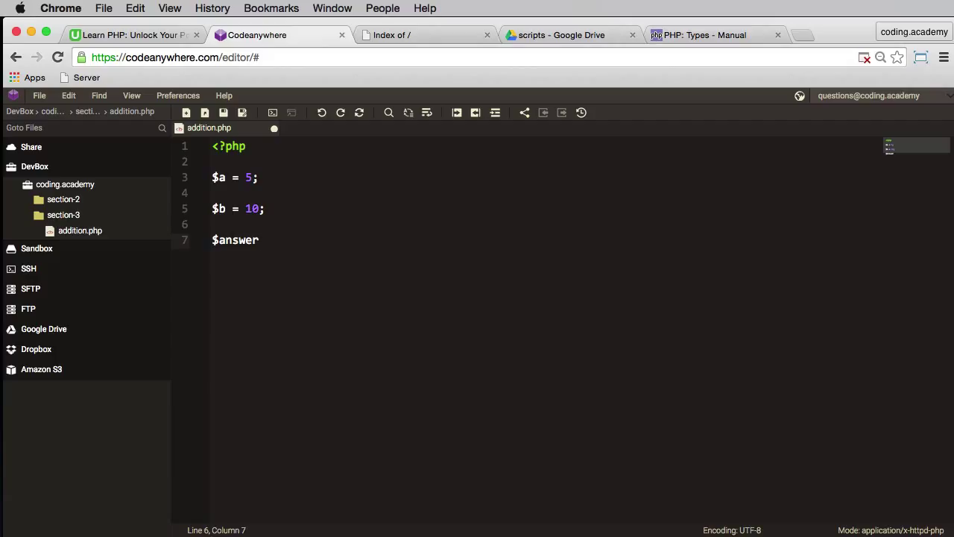
{"action": "type", "text": "= $a"}
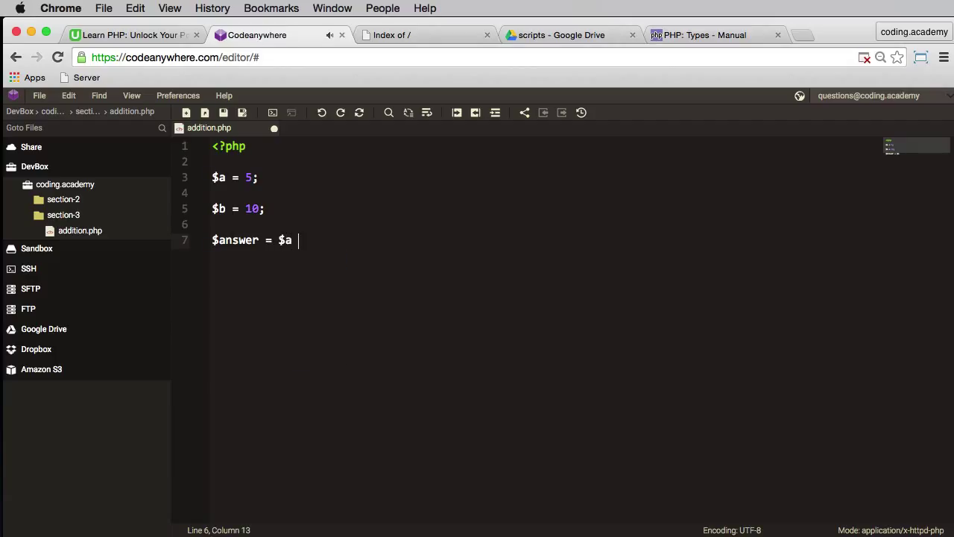
{"action": "type", "text": "+ $b"}
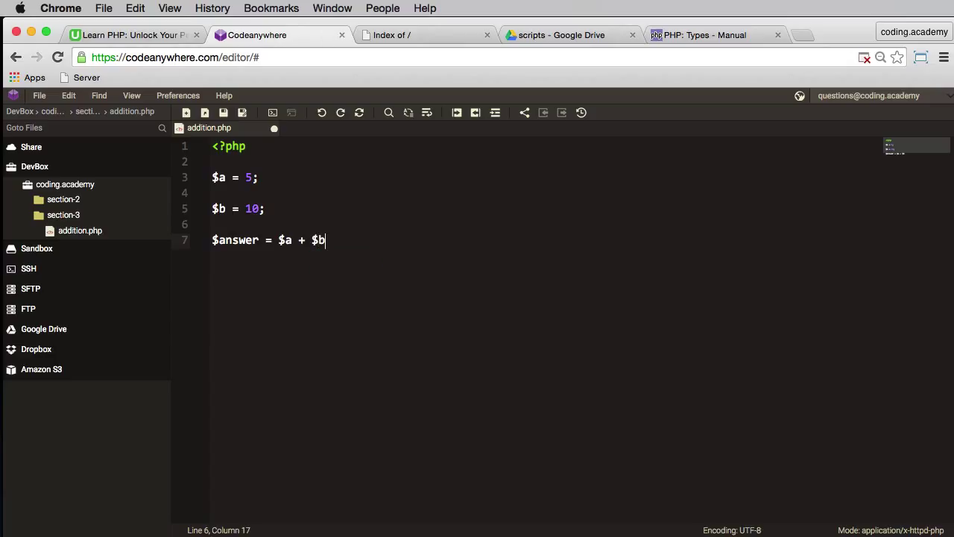
{"action": "type", "text": ";"}
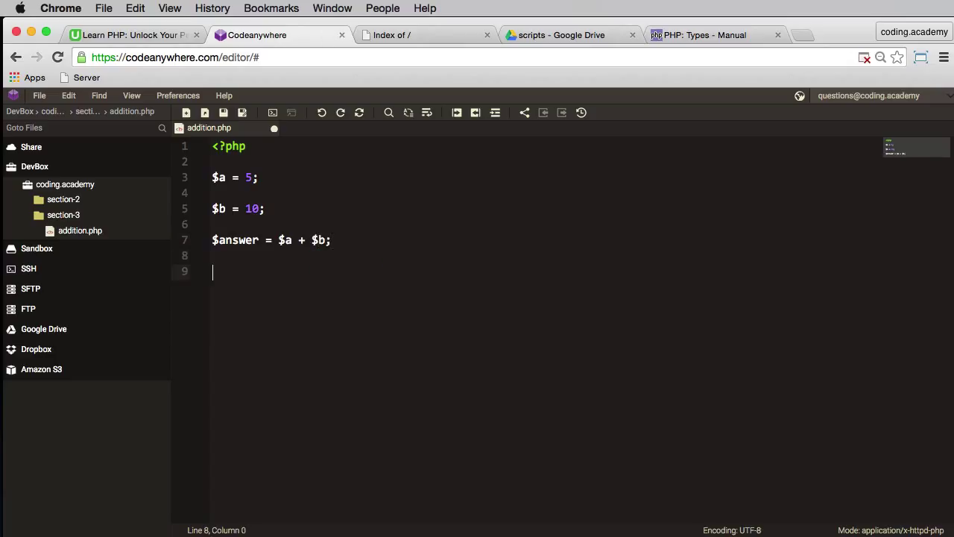
{"action": "type", "text": "echo"}
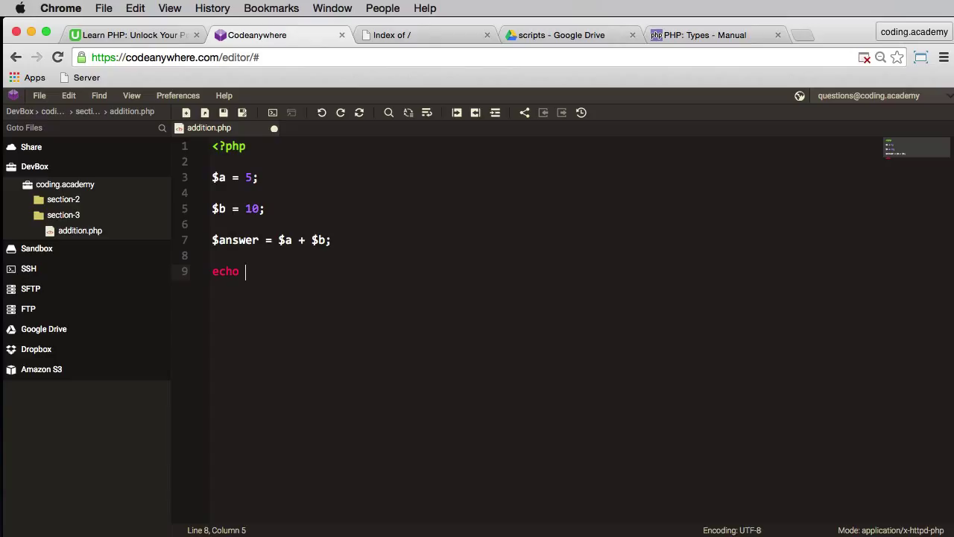
{"action": "type", "text": "$answer"}
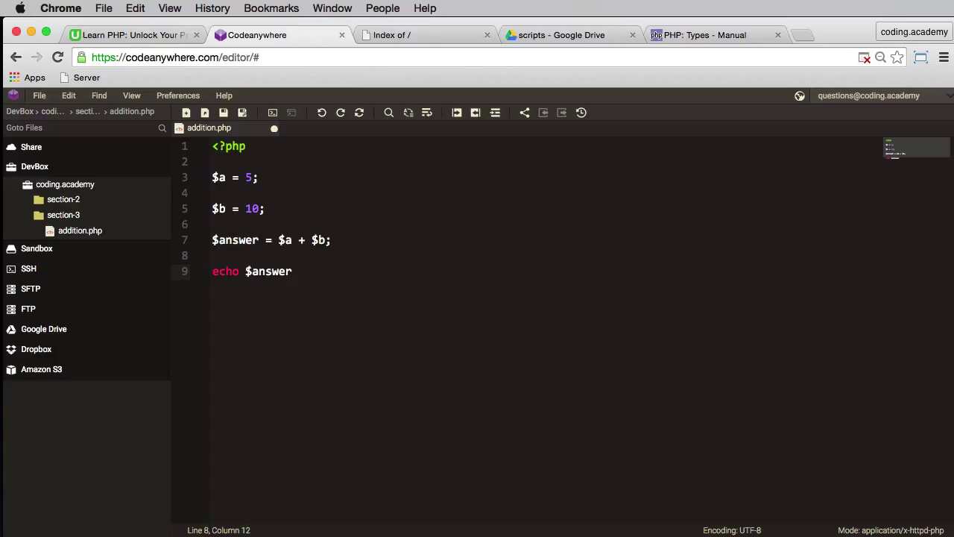
{"action": "type", "text": ";"}
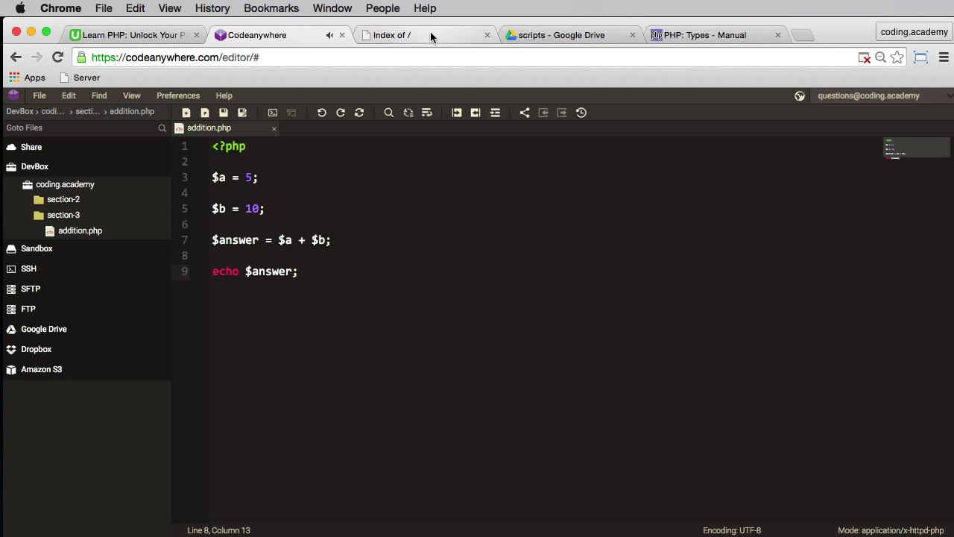
- Run addition.php from the server's section-3 listing to see 15, then return to Codeanywhere
{"action": "left_click", "coordinate": [388, 36]}
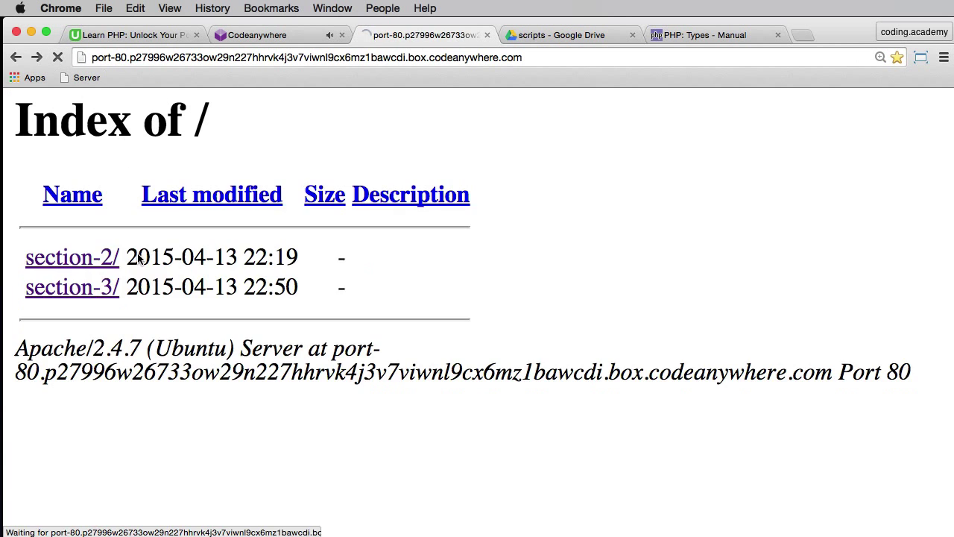
{"action": "left_click", "coordinate": [72, 286]}
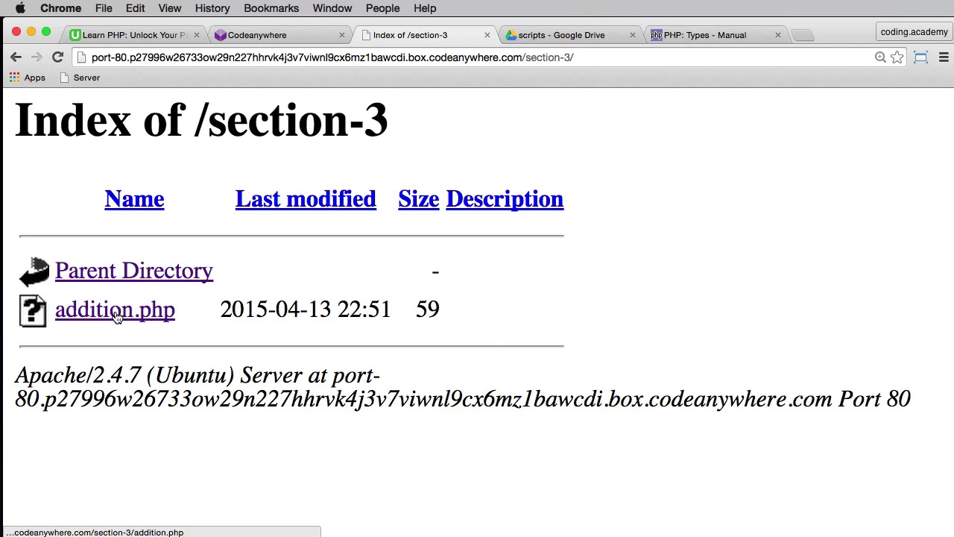
{"action": "left_click", "coordinate": [113, 309]}
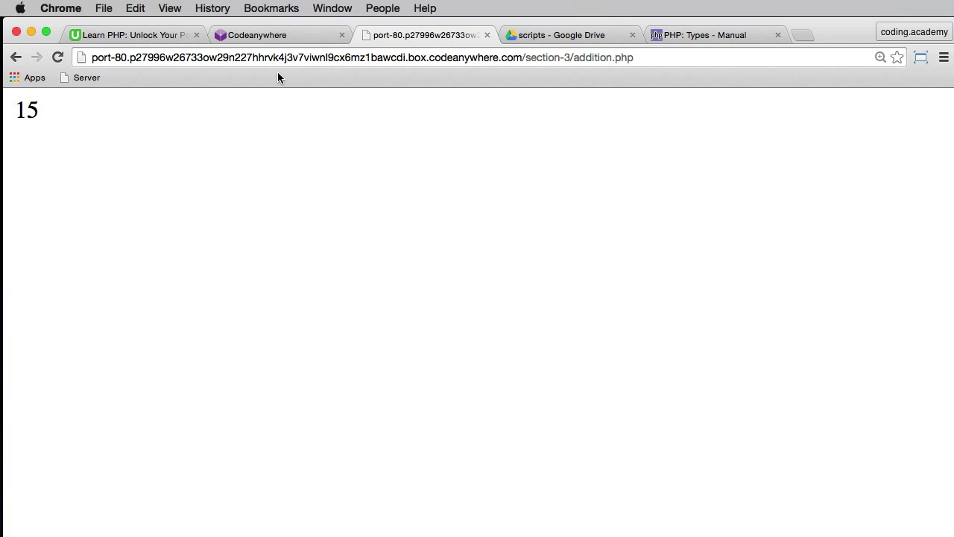
{"action": "left_click", "coordinate": [256, 34]}
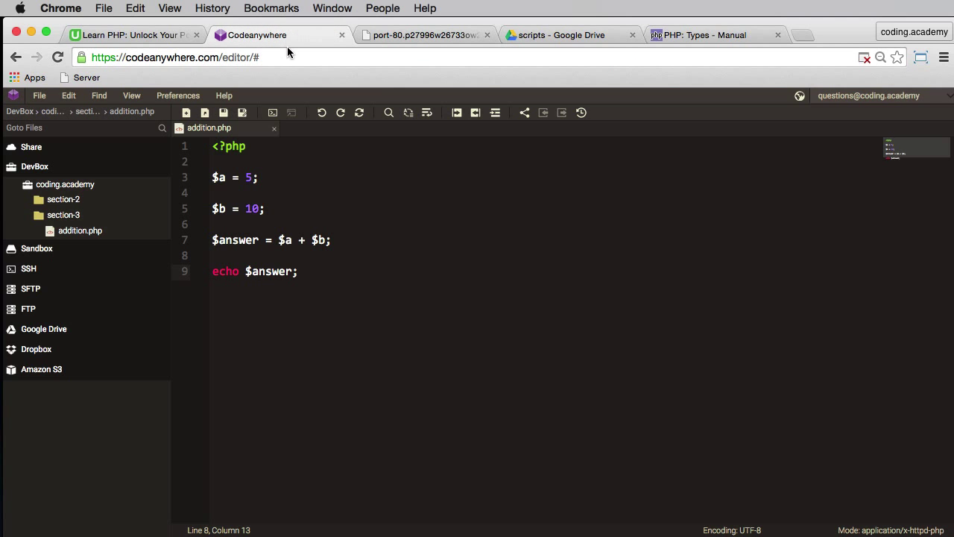
- Create subtraction.php in the section-3 folder beside addition.php
{"action": "right_click", "coordinate": [62, 215]}
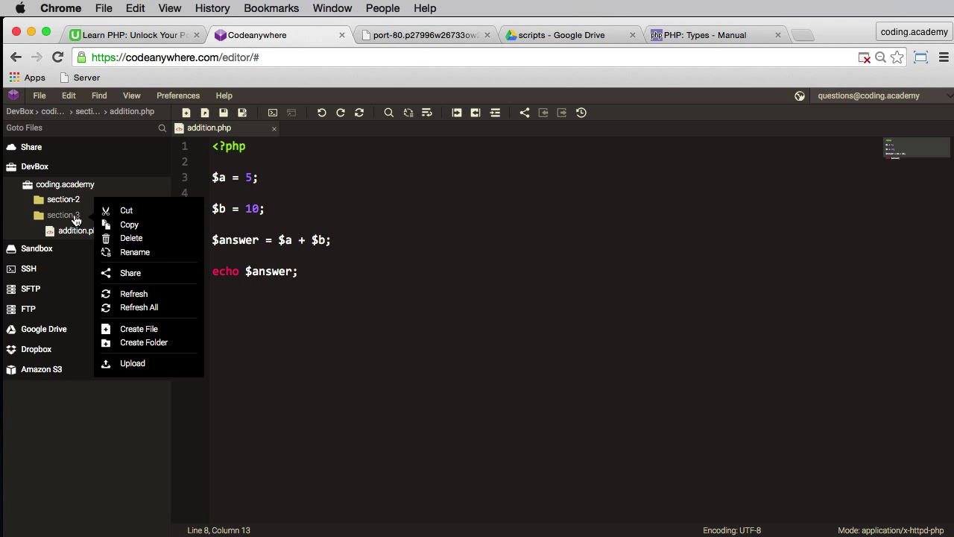
{"action": "left_click", "coordinate": [139, 328]}
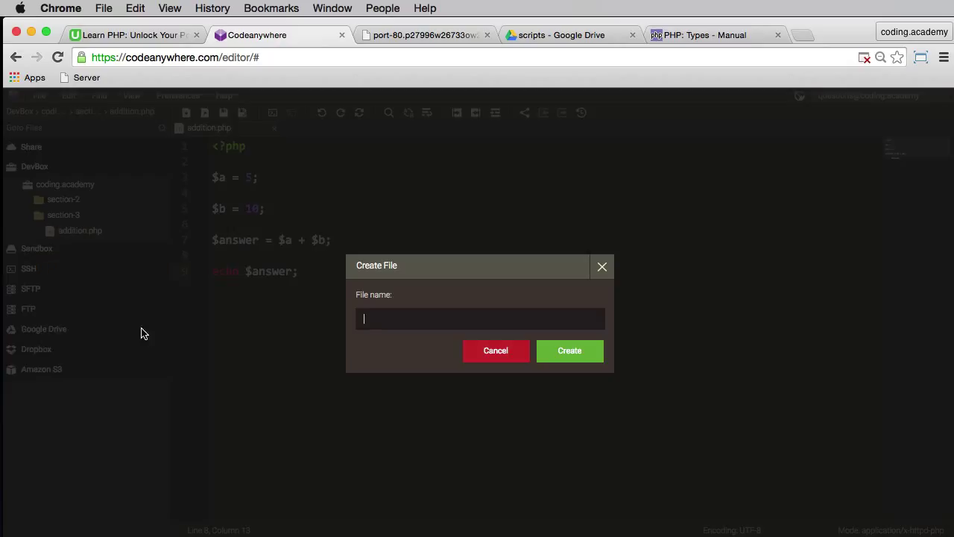
{"action": "type", "text": "subtra"}
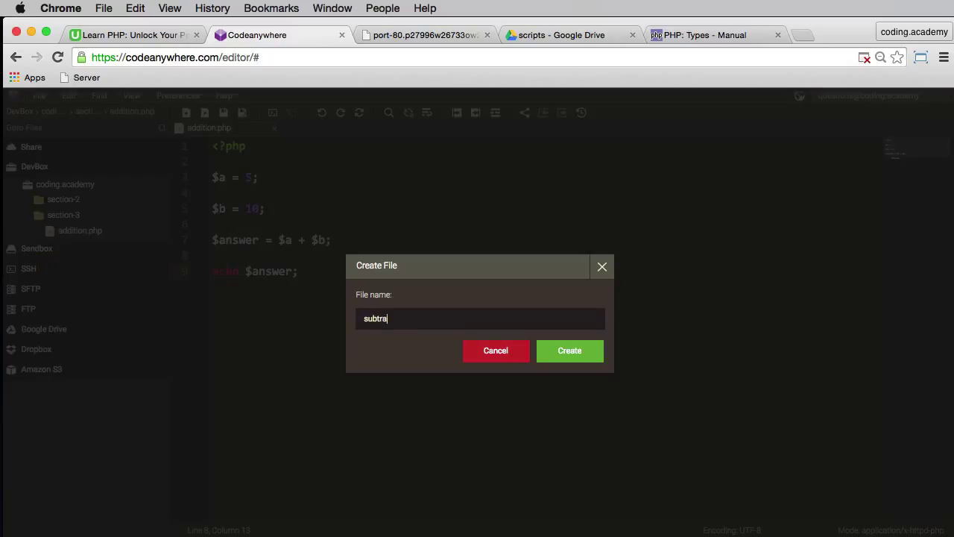
{"action": "type", "text": "ction.p"}
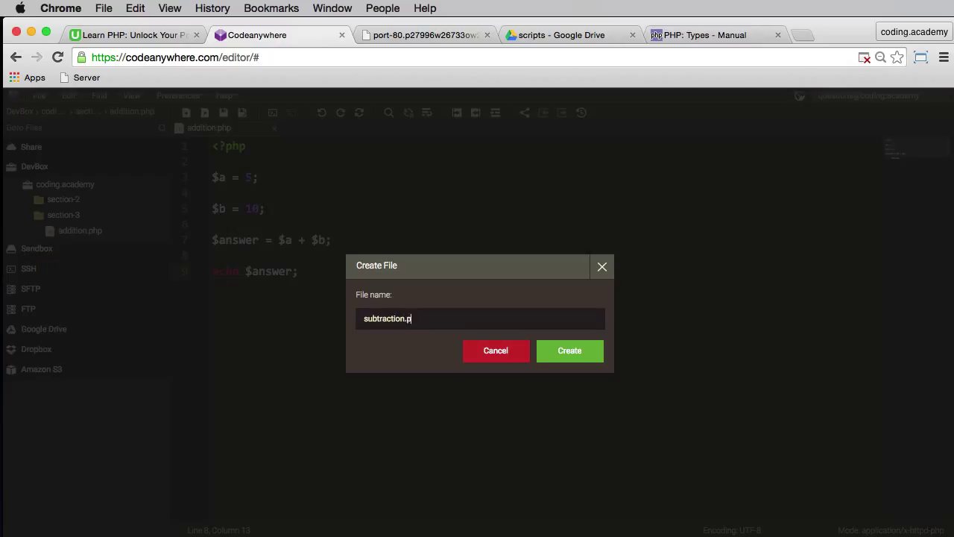
{"action": "left_click", "coordinate": [495, 350]}
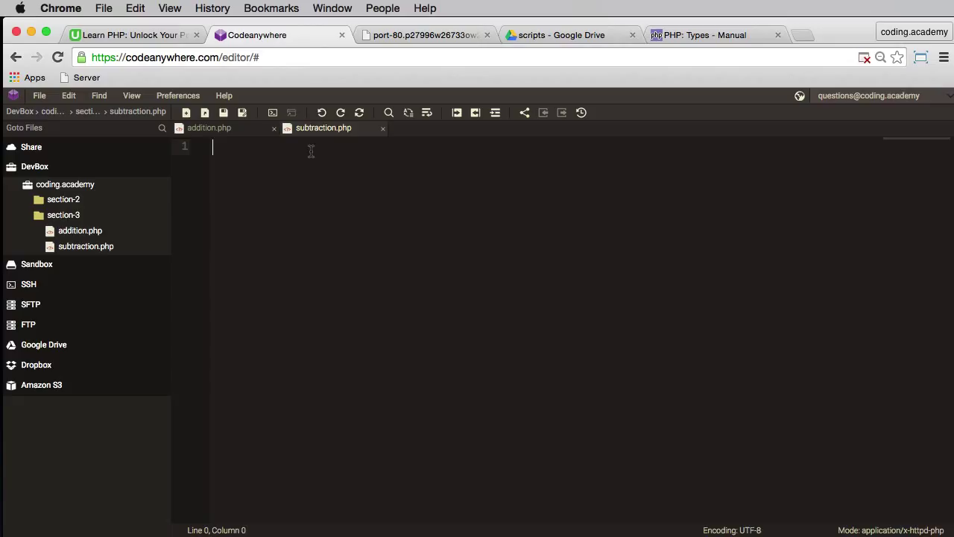
- Write the <?php tag with $number1 = 20; and $number2 = 35;
{"action": "type", "text": "<?php"}
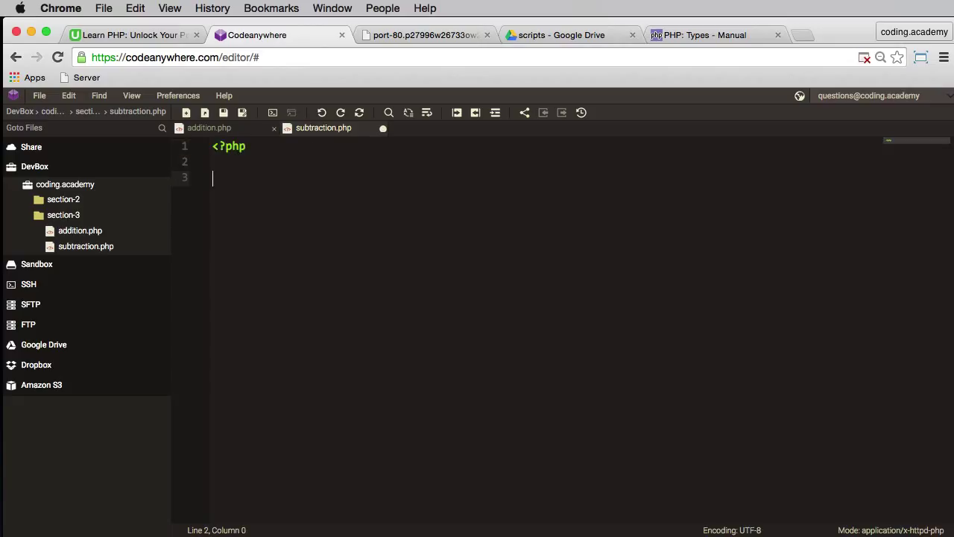
{"action": "type", "text": "$"}
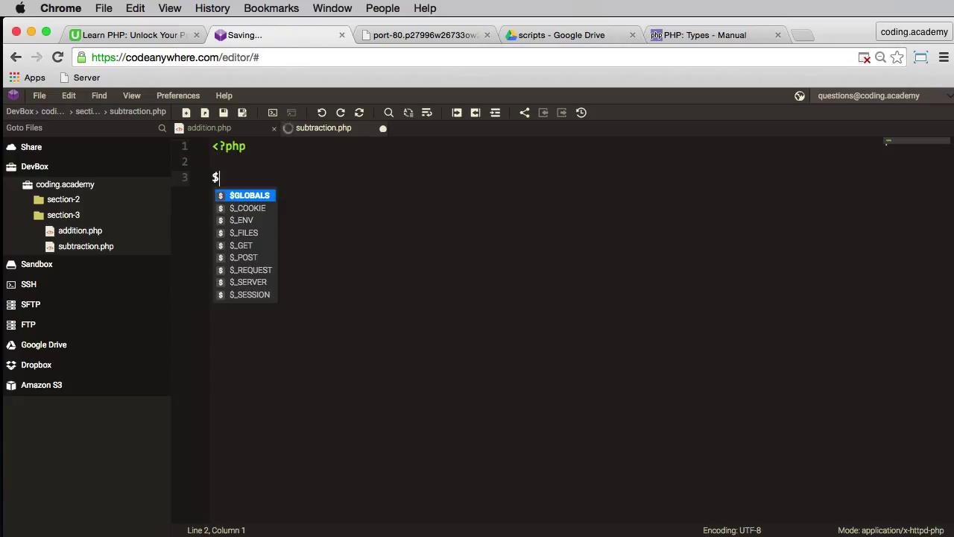
{"action": "type", "text": "number"}
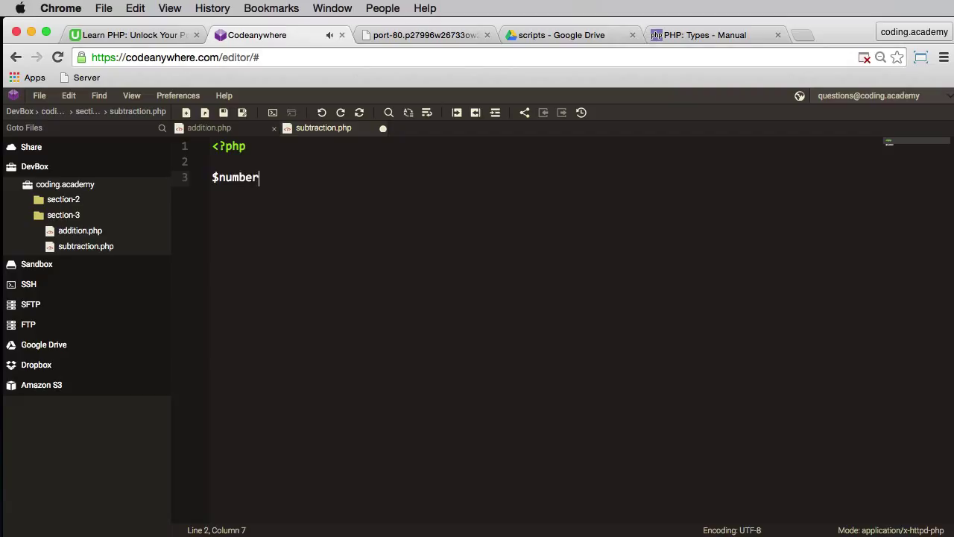
{"action": "type", "text": "1 ="}
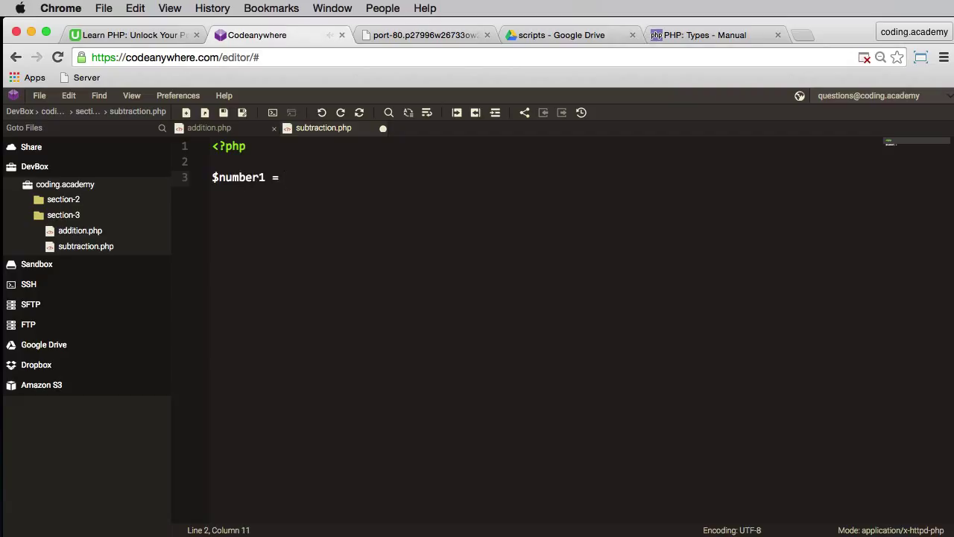
{"action": "type", "text": "20;"}
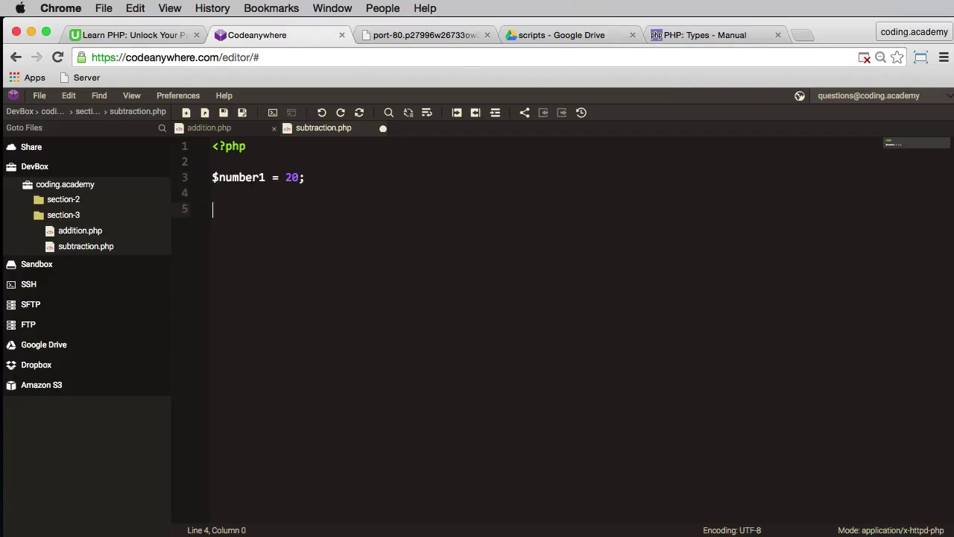
{"action": "type", "text": "$number"}
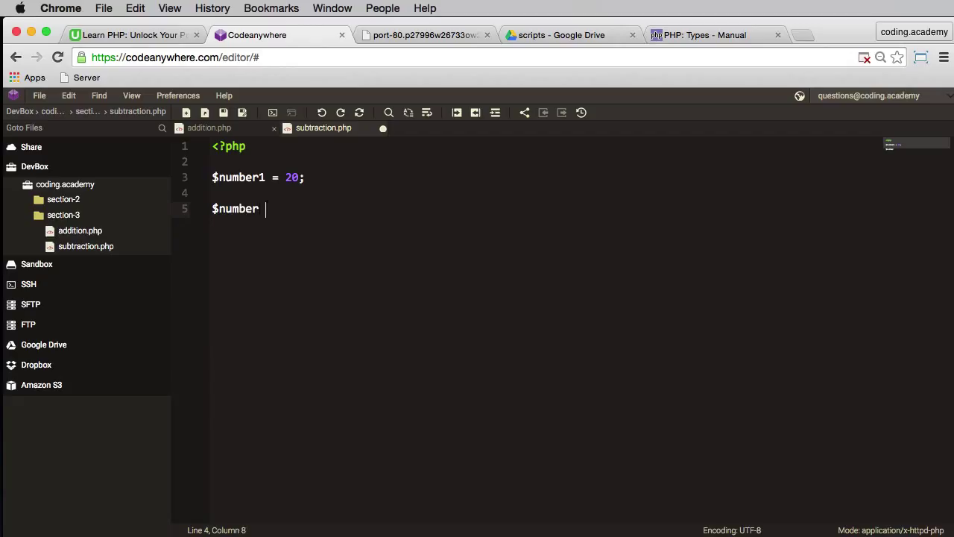
{"action": "type", "text": "2 ="}
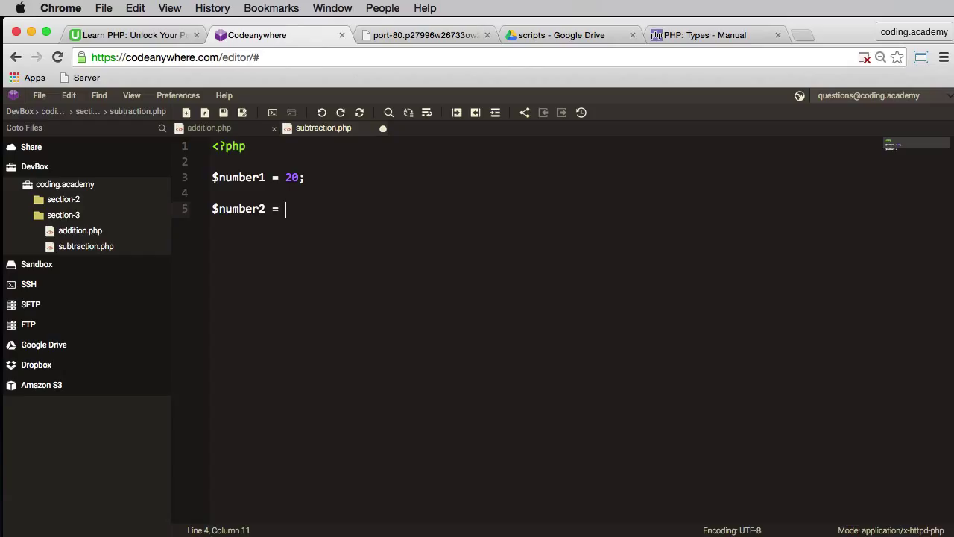
{"action": "type", "text": "35;"}
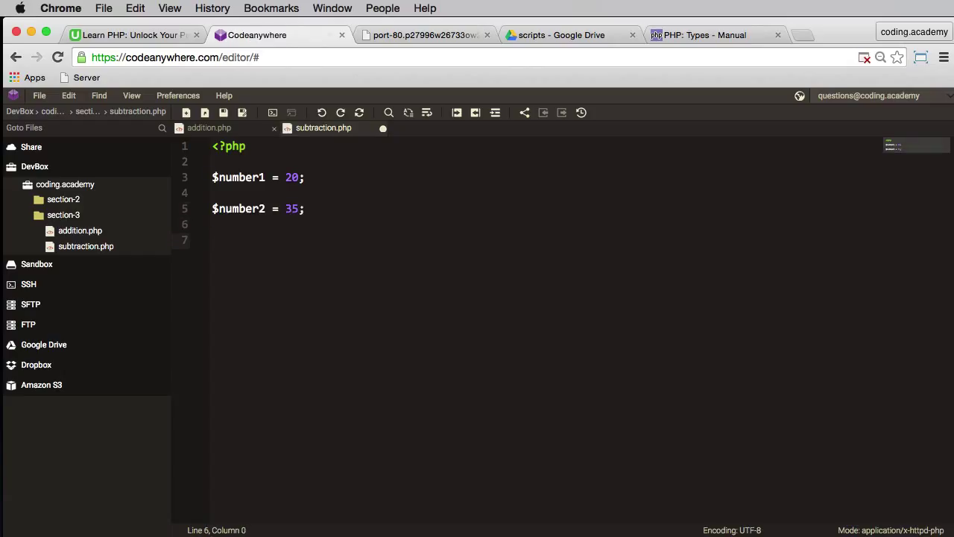
- Add $answer = $number1 - $number2; and echo $answer;, save, and switch to the server page
{"action": "type", "text": "$answer"}
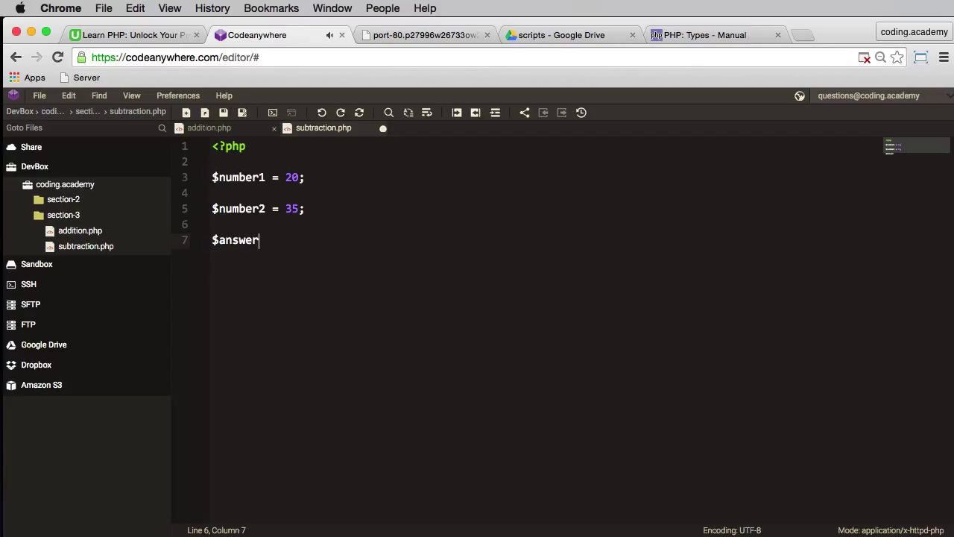
{"action": "type", "text": "="}
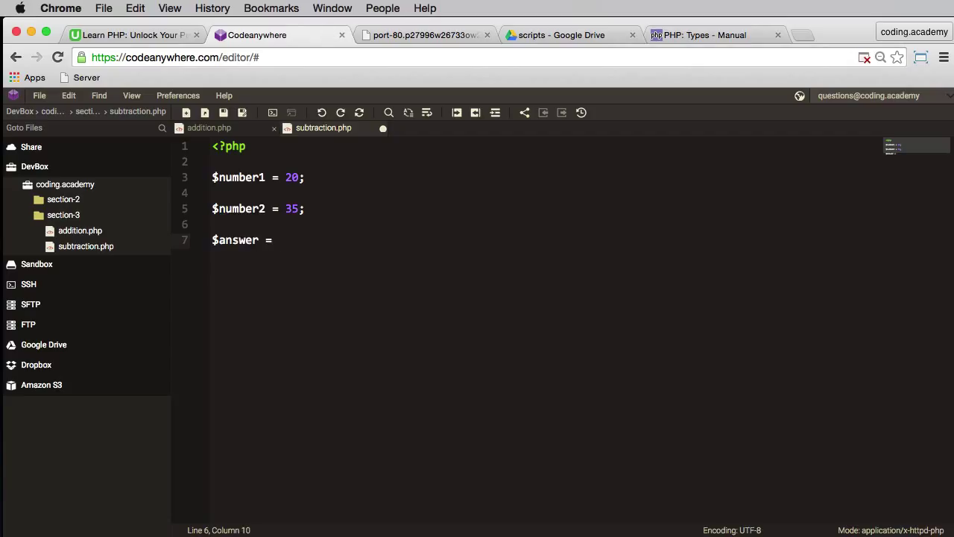
{"action": "type", "text": "$numb"}
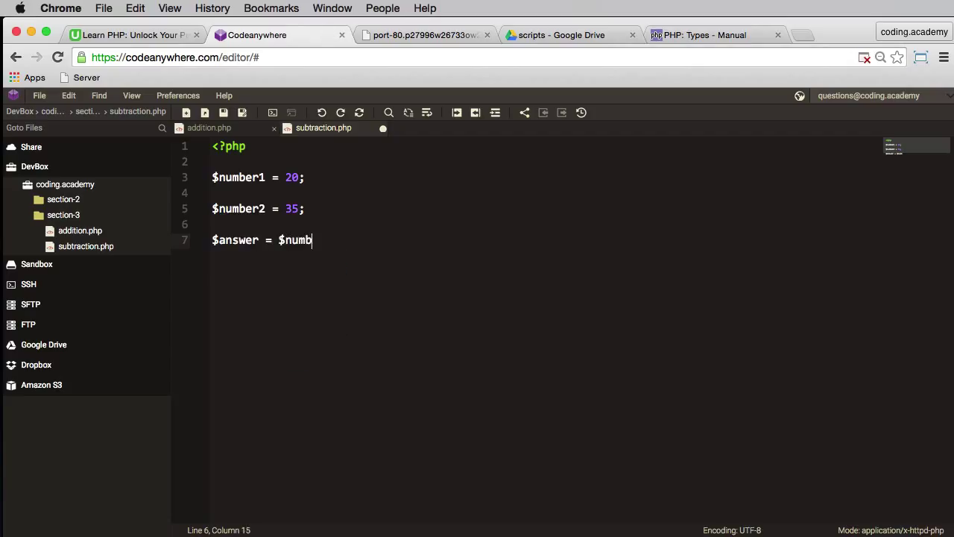
{"action": "type", "text": "er1"}
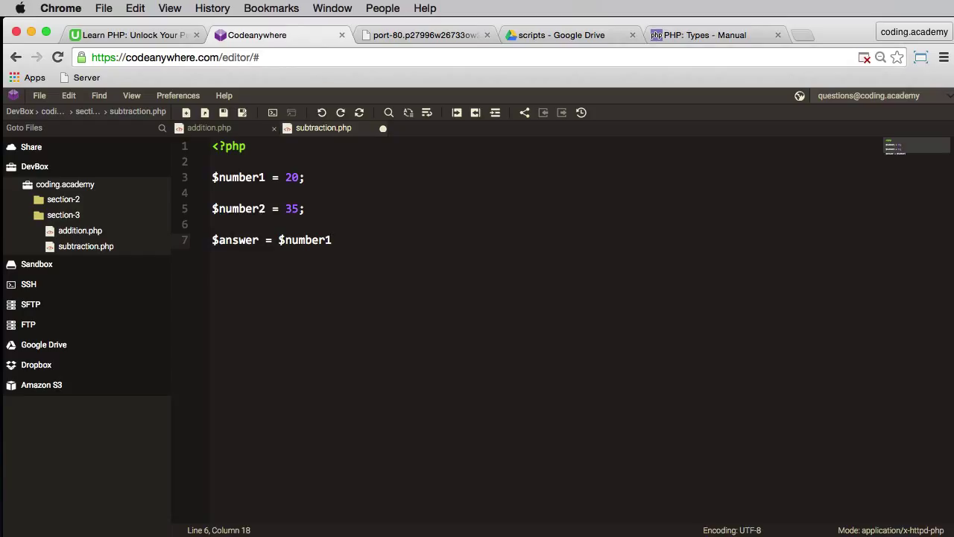
{"action": "type", "text": "- $n"}
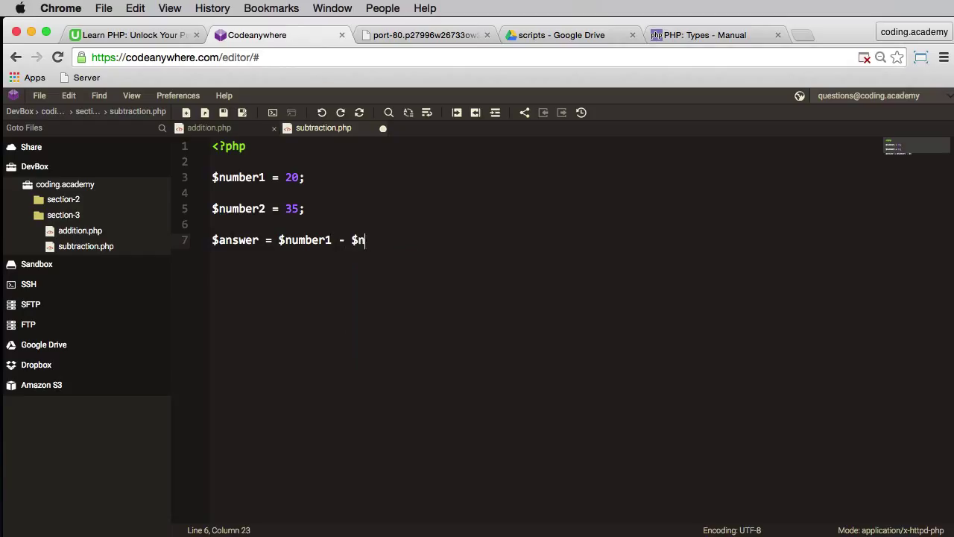
{"action": "type", "text": "umber 2"}
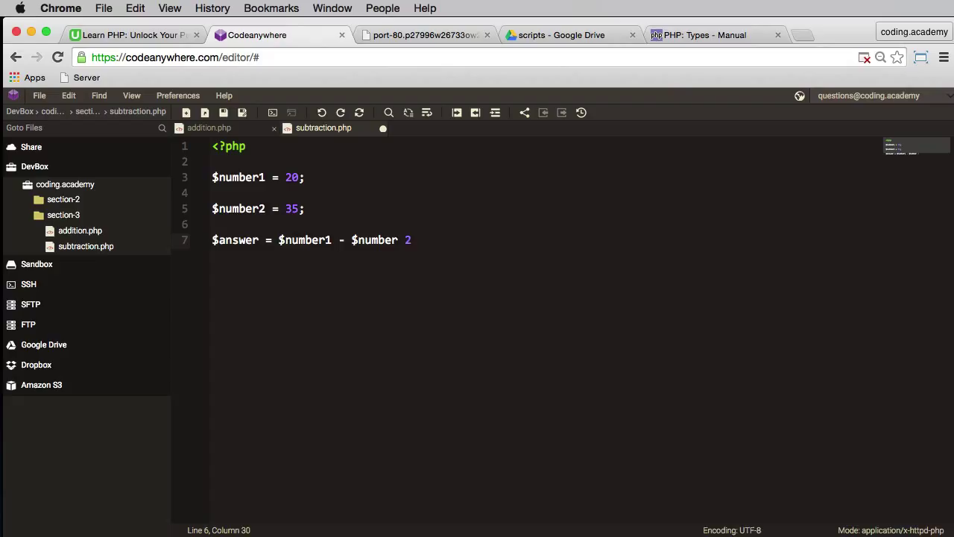
{"action": "type", "text": "2;"}
{"action": "type", "text": "echo"}
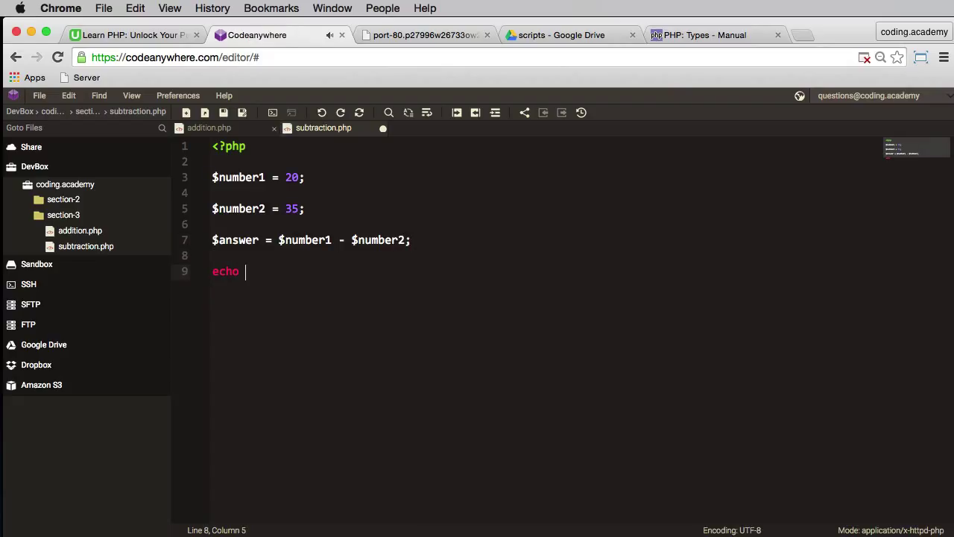
{"action": "type", "text": "$answer"}
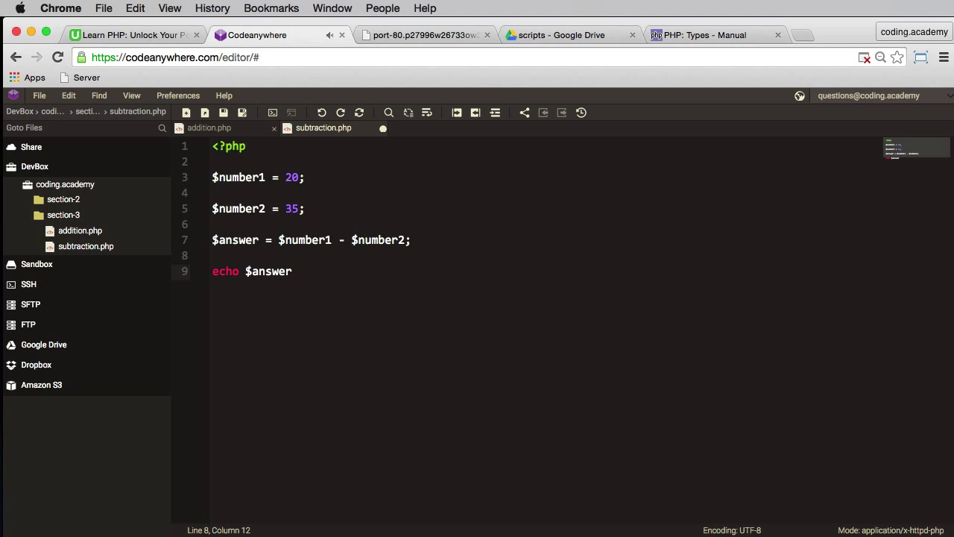
{"action": "type", "text": ";"}
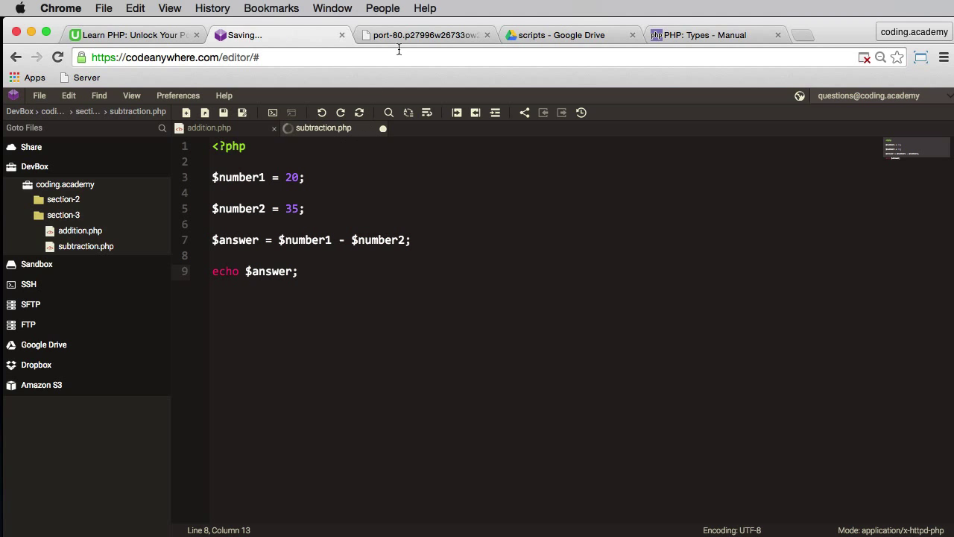
{"action": "left_click", "coordinate": [425, 36]}
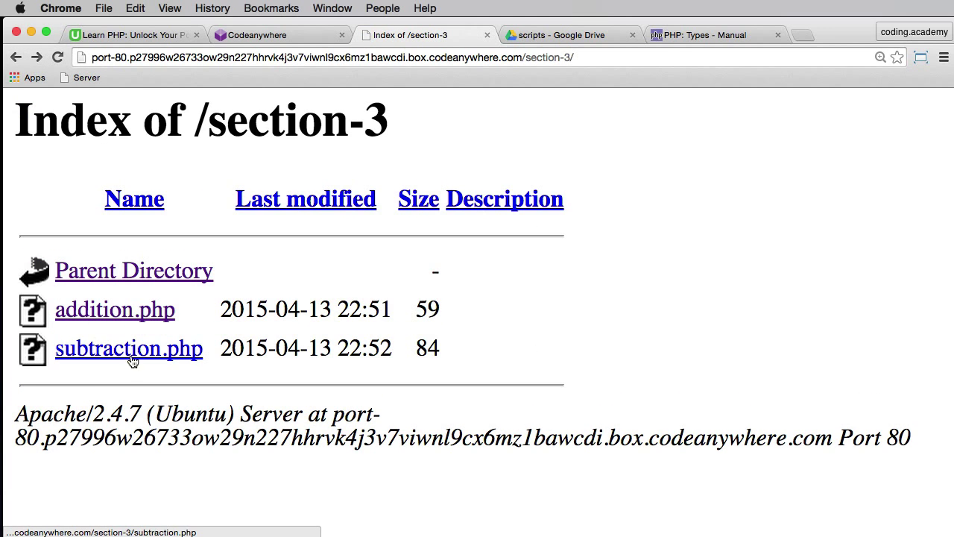
- Run subtraction.php from the section-3 listing to see -15, then return to Codeanywhere
{"action": "left_click", "coordinate": [128, 349]}
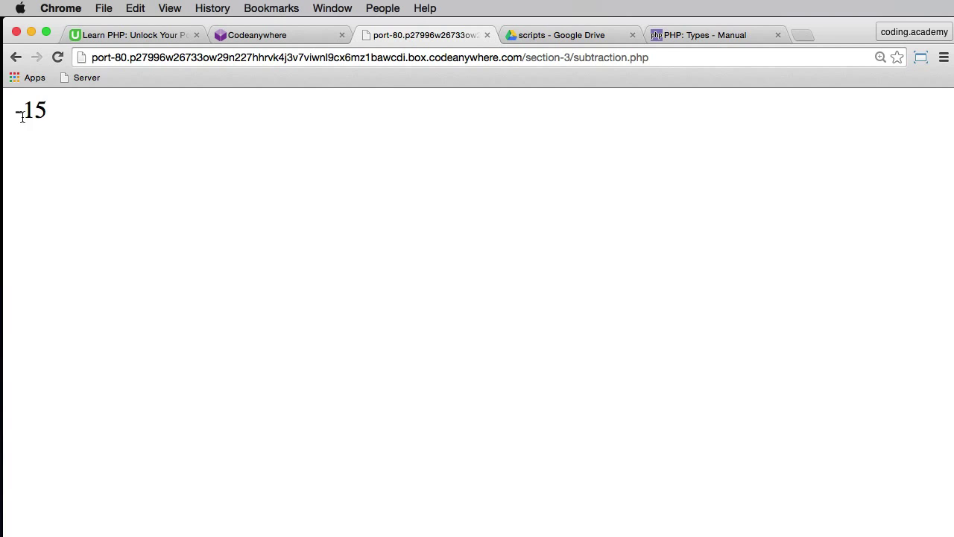
{"action": "left_click", "coordinate": [256, 34]}
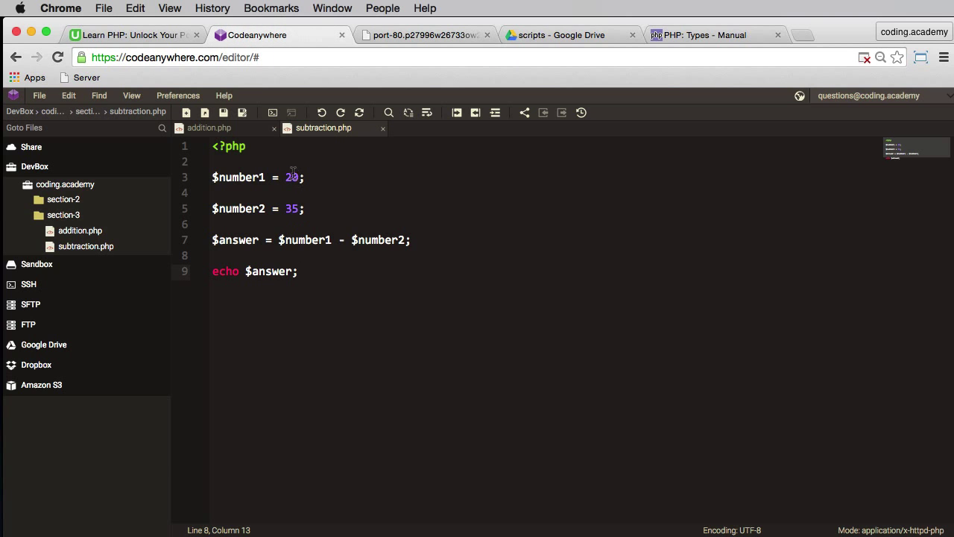
{"action": "mouse_move", "coordinate": [313, 295]}
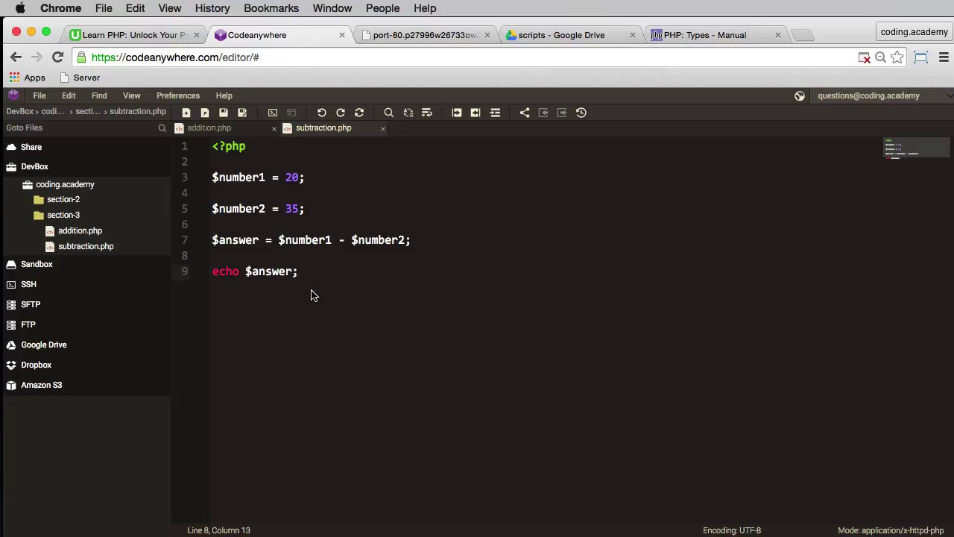
{"action": "mouse_move", "coordinate": [313, 295]}
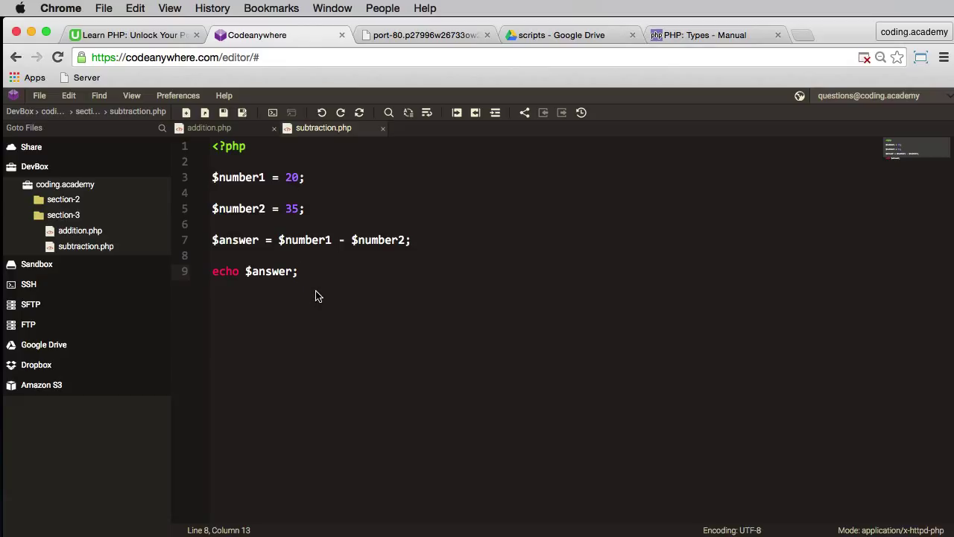
{"action": "mouse_move", "coordinate": [322, 298]}
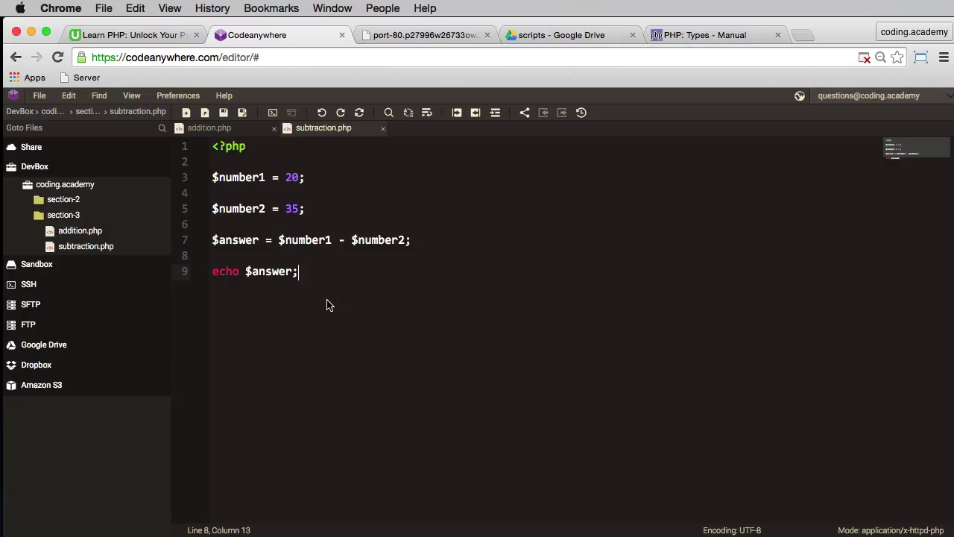
{"action": "mouse_move", "coordinate": [345, 340]}
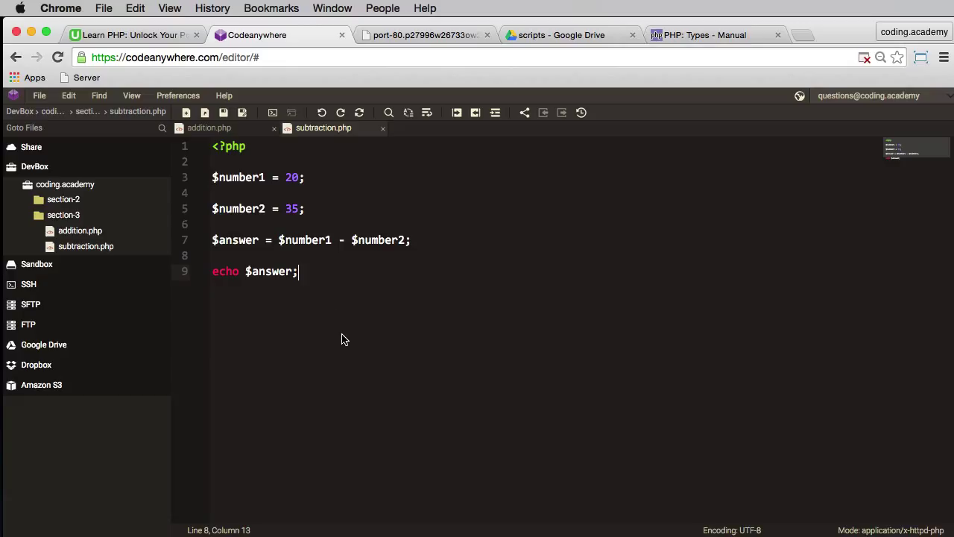